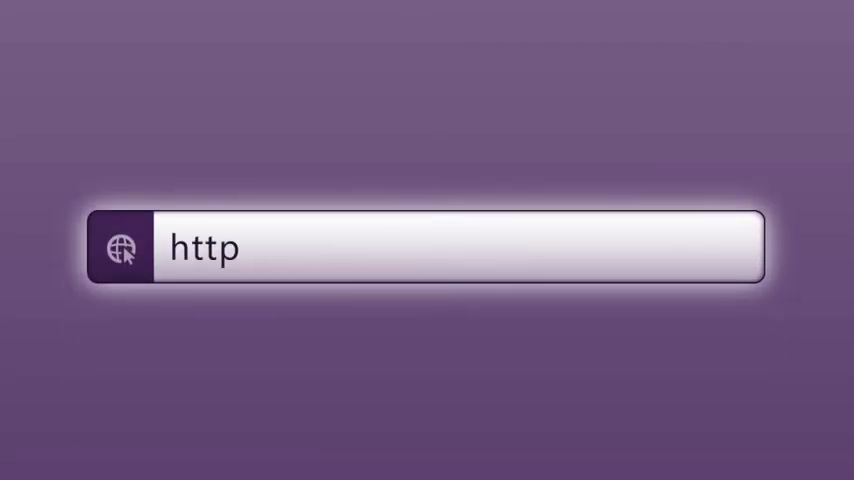
pyautogui.write('://enterprise.office365.com')
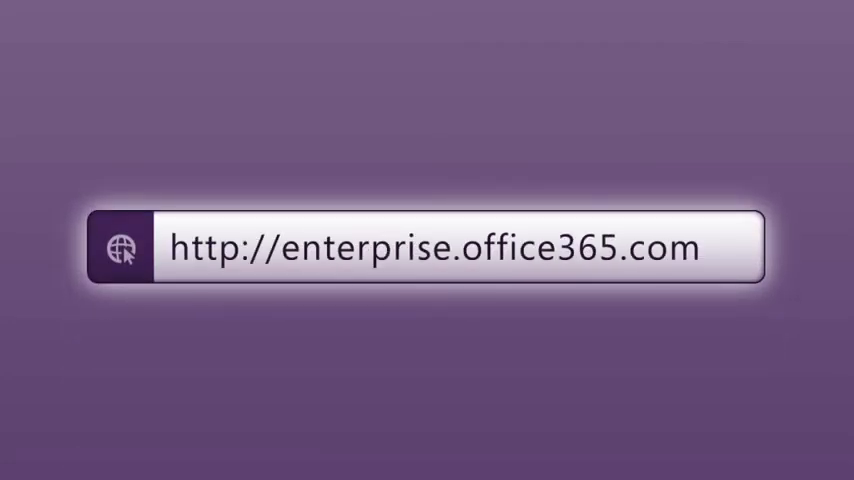